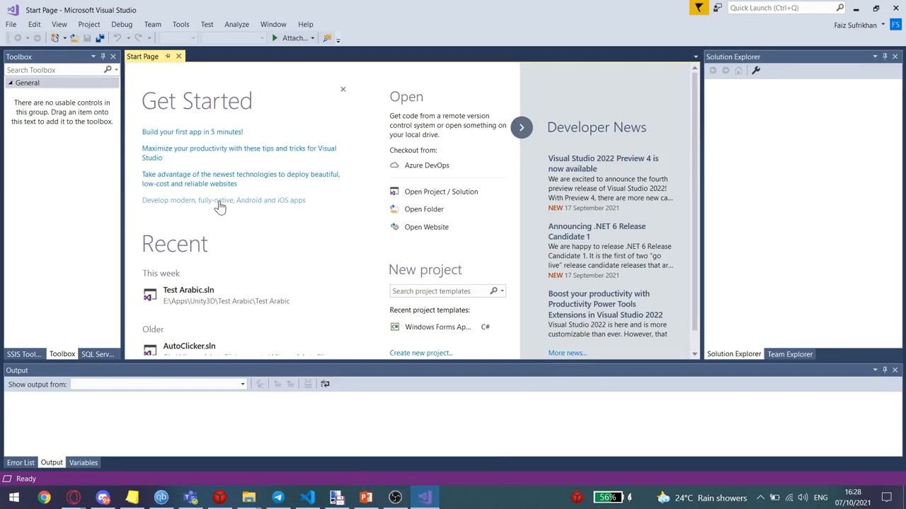
{"action": "mouse_move", "coordinate": [227, 213]}
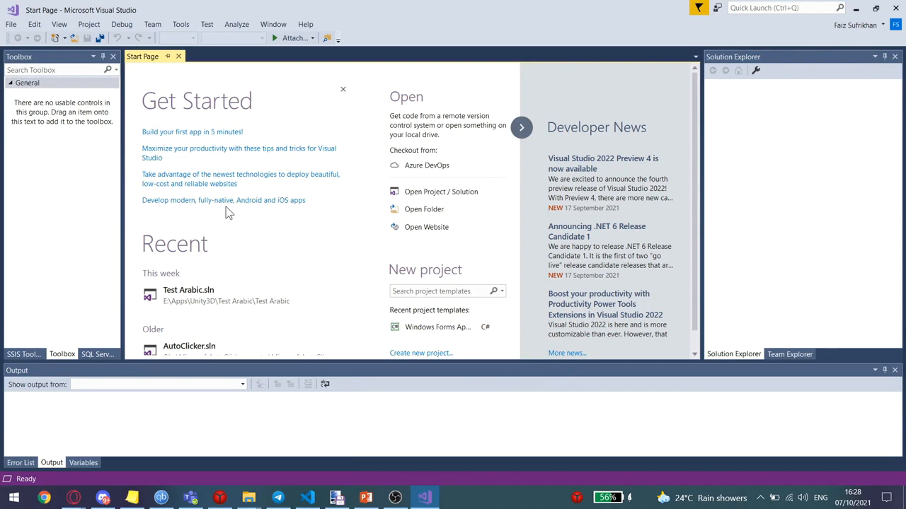
{"action": "mouse_move", "coordinate": [261, 200]}
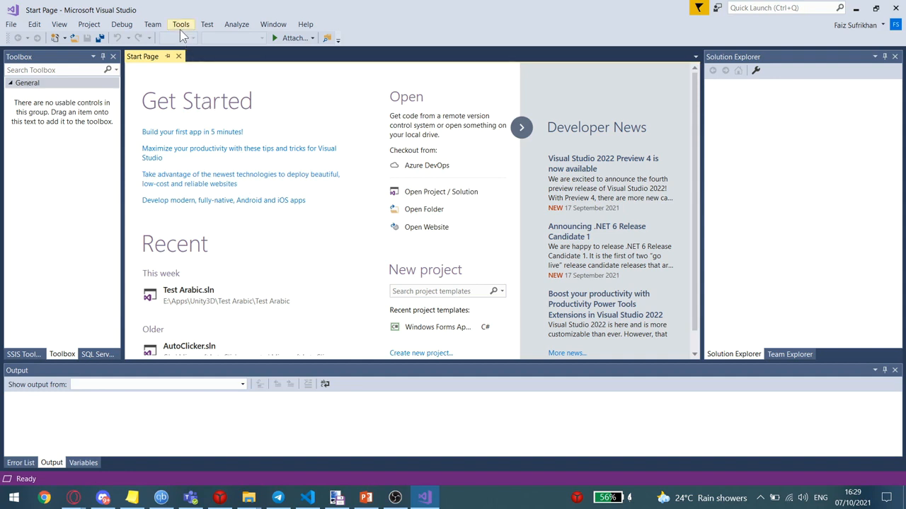
Step: Search 'pla' in Extensions and Updates Online and schedule PlantUml Language Service for installation
{"action": "left_click", "coordinate": [187, 23]}
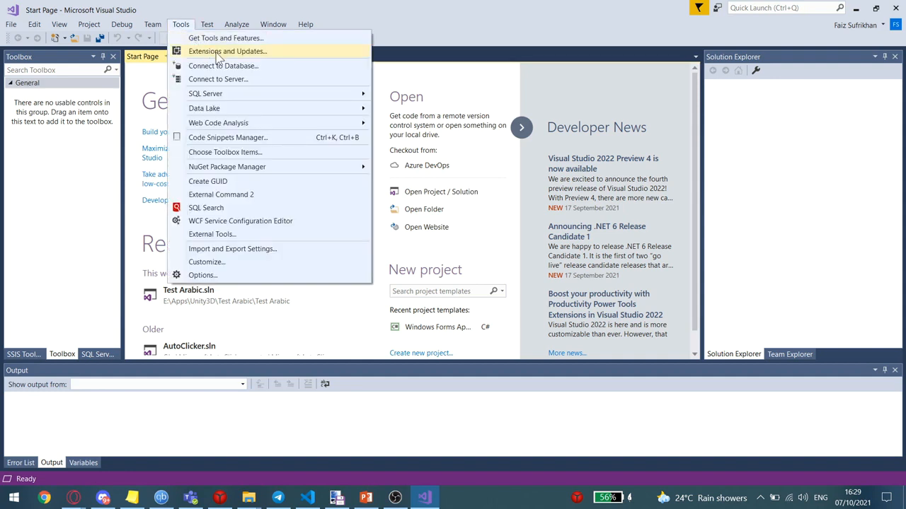
{"action": "left_click", "coordinate": [232, 51]}
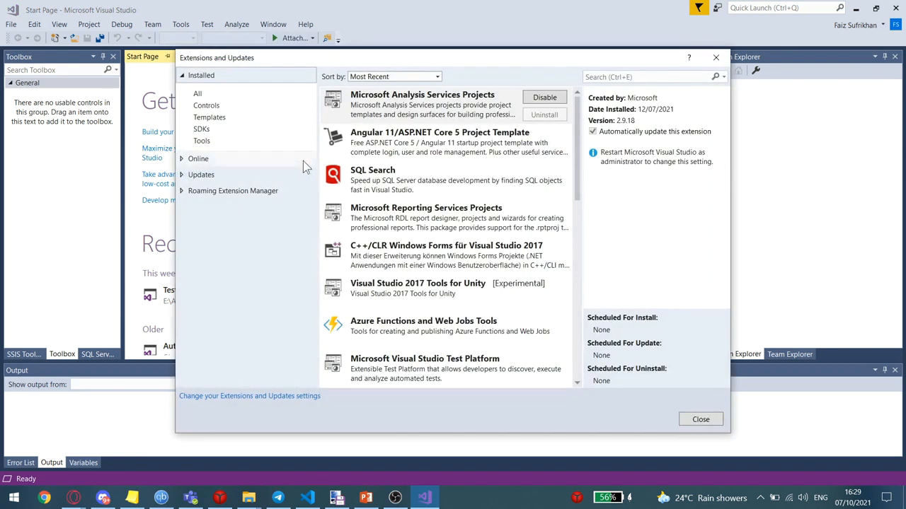
{"action": "left_click", "coordinate": [198, 159]}
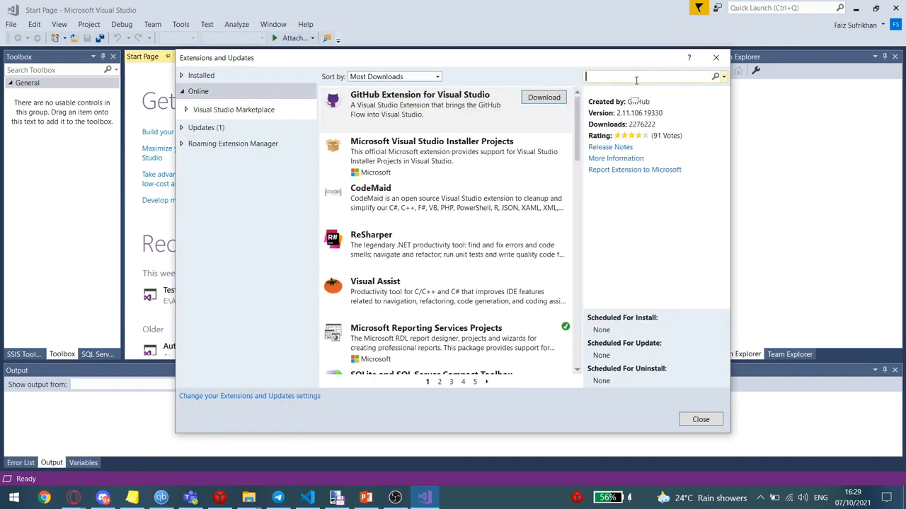
{"action": "type", "text": "plantuml"}
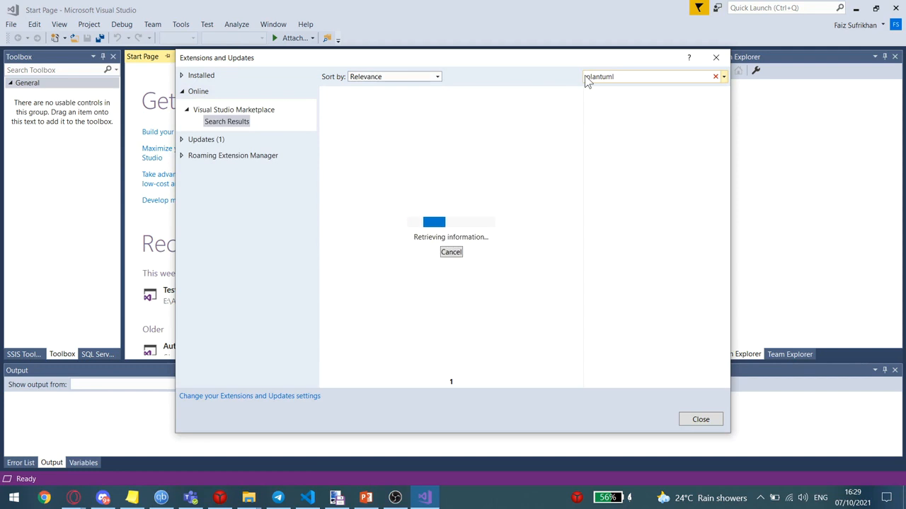
{"action": "left_click", "coordinate": [553, 97]}
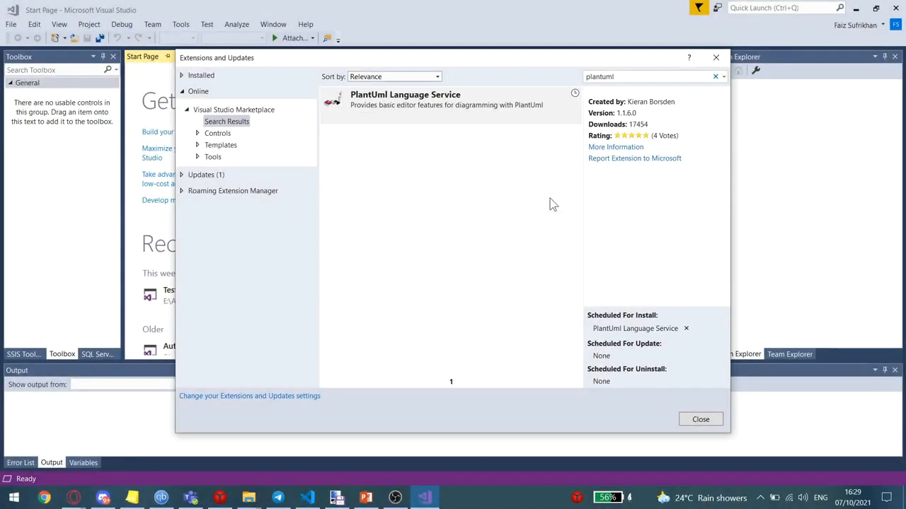
{"action": "left_click", "coordinate": [700, 419]}
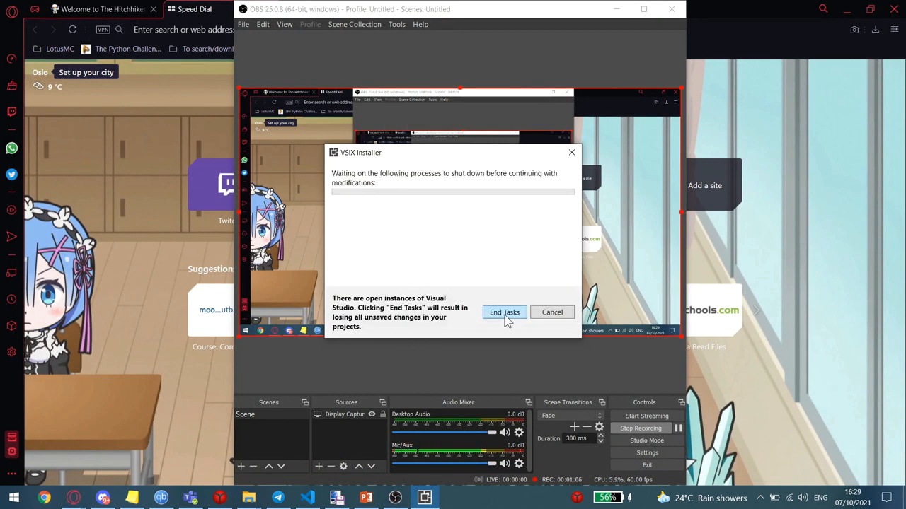
Step: End the Visual Studio tasks so the VSIX Installer can install PlantUml
{"action": "left_click", "coordinate": [503, 312]}
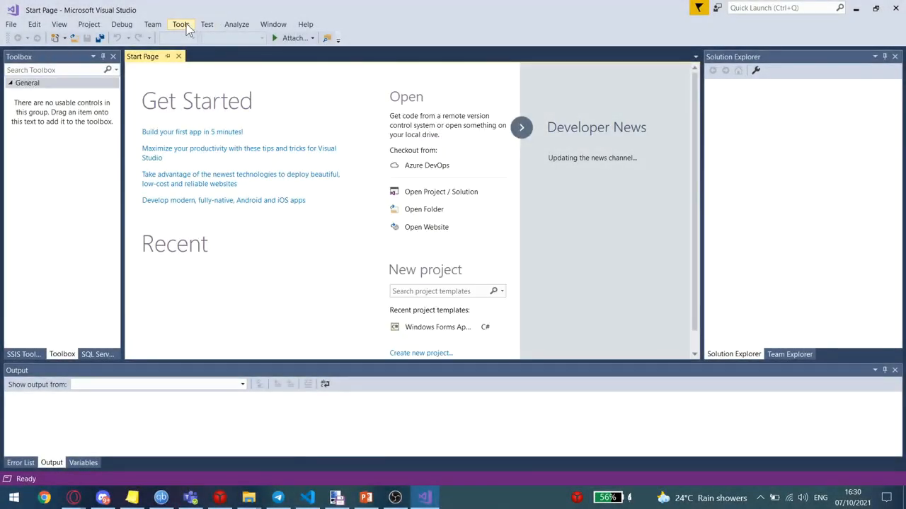
Step: Confirm PlantUml Language Service appears under installed extensions, then close the extension manager
{"action": "left_click", "coordinate": [183, 23]}
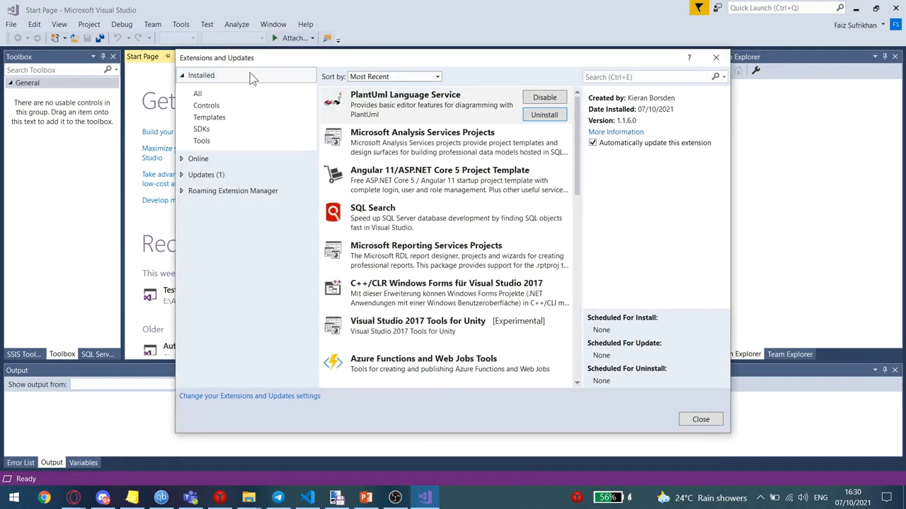
{"action": "mouse_move", "coordinate": [441, 111]}
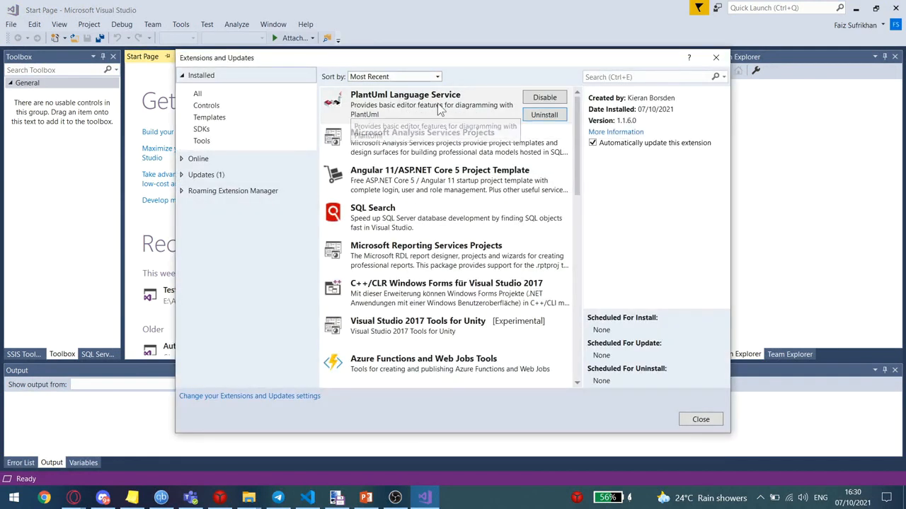
{"action": "mouse_move", "coordinate": [471, 122]}
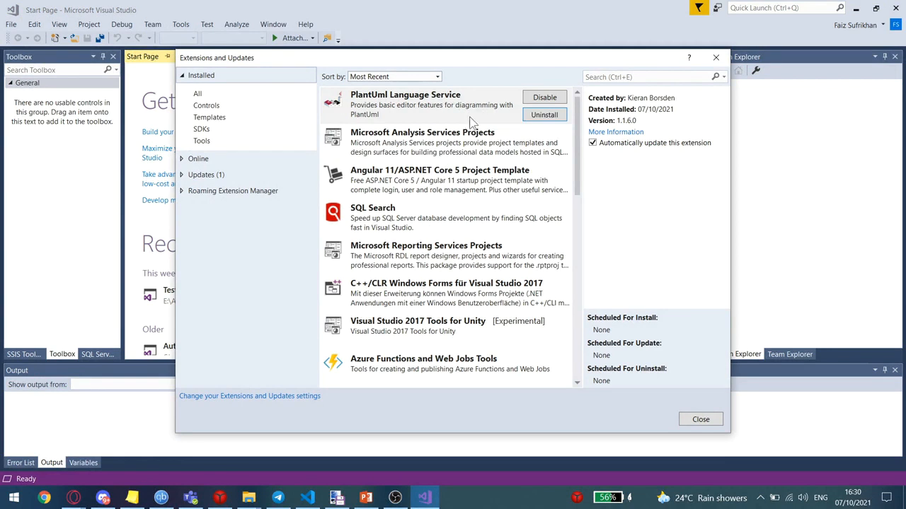
{"action": "left_click", "coordinate": [701, 419]}
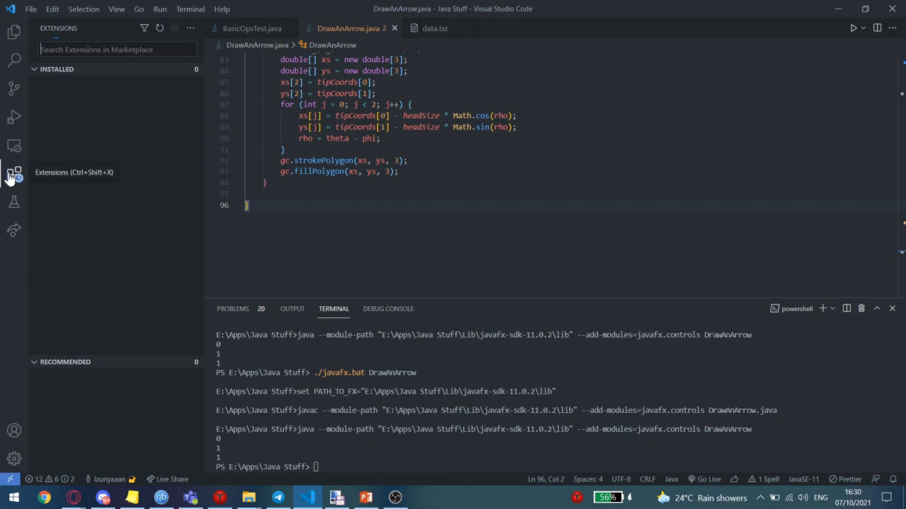
Step: Find the PlantUML extension in the VS Code marketplace and install it
{"action": "left_click", "coordinate": [13, 172]}
{"action": "type", "text": "plantuml"}
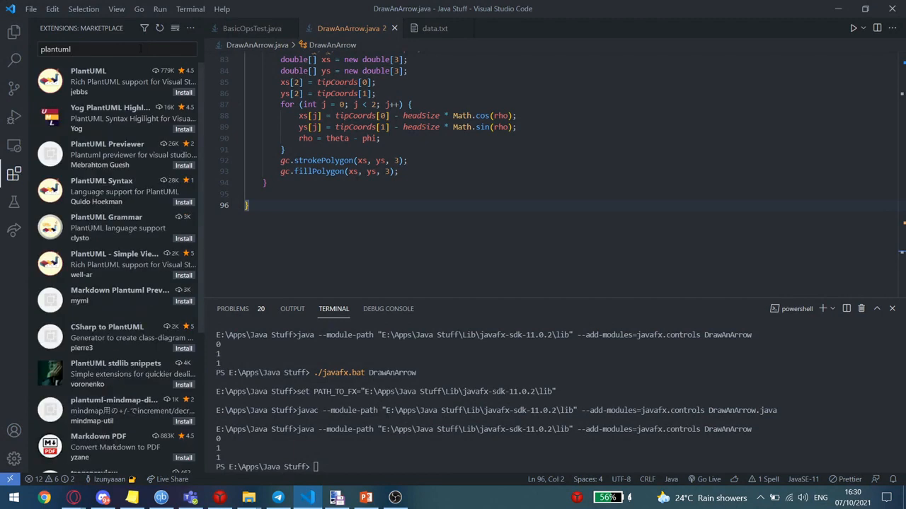
{"action": "left_click", "coordinate": [106, 85]}
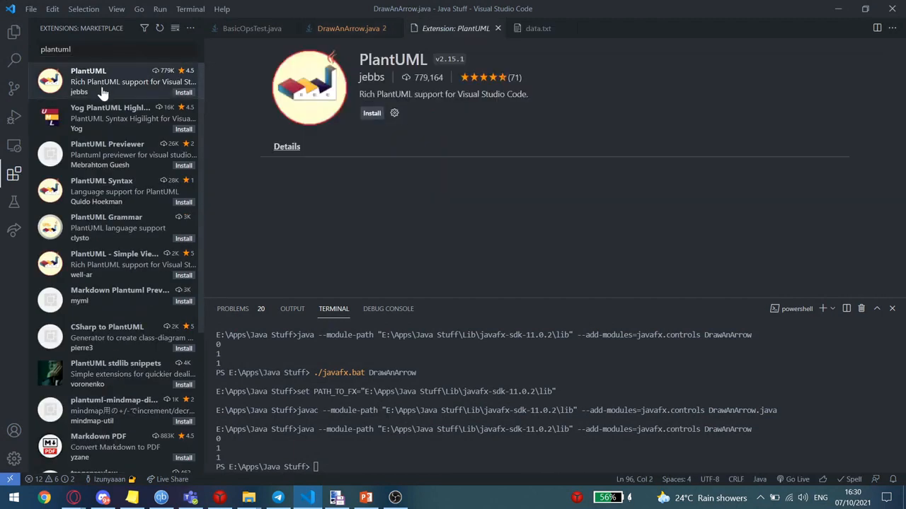
{"action": "left_click", "coordinate": [371, 112]}
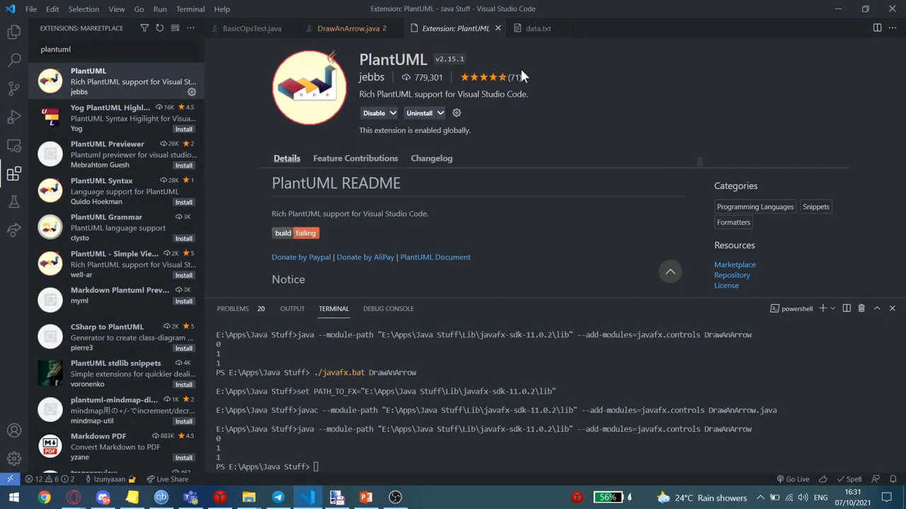
{"action": "mouse_move", "coordinate": [268, 85]}
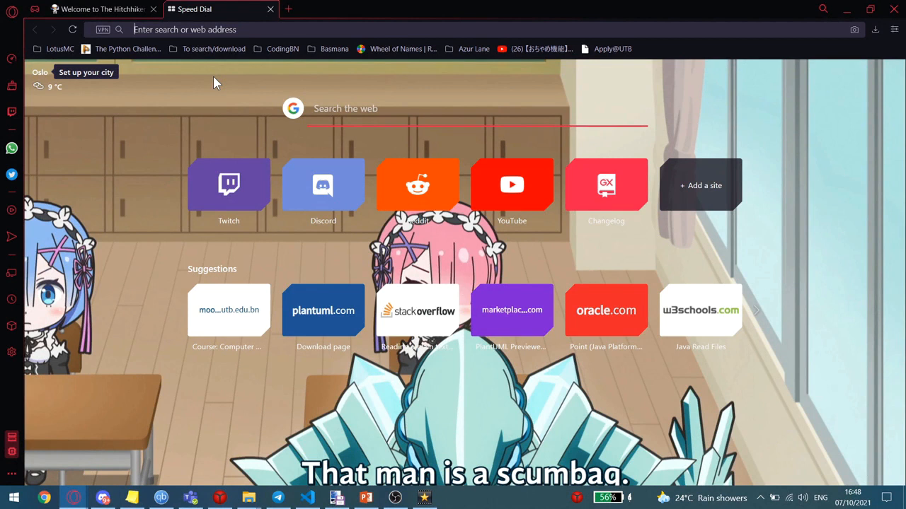
{"action": "mouse_move", "coordinate": [248, 113]}
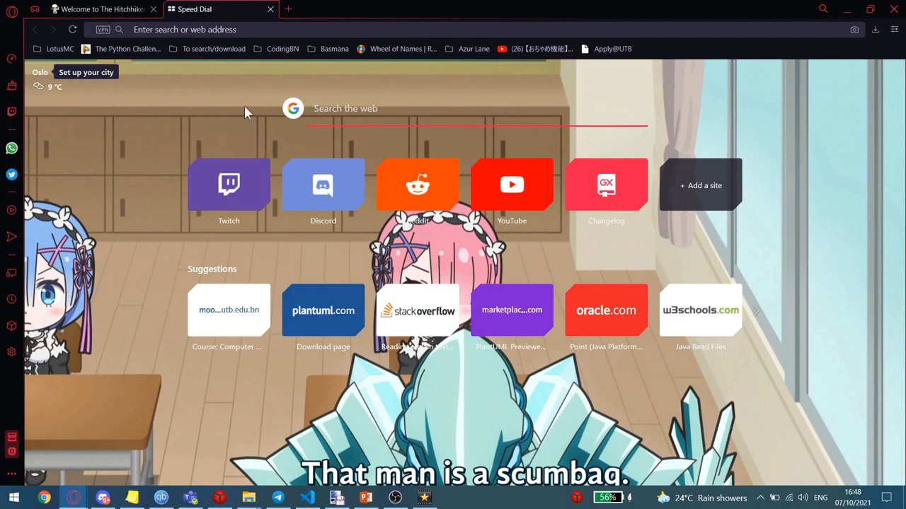
{"action": "mouse_move", "coordinate": [275, 119]}
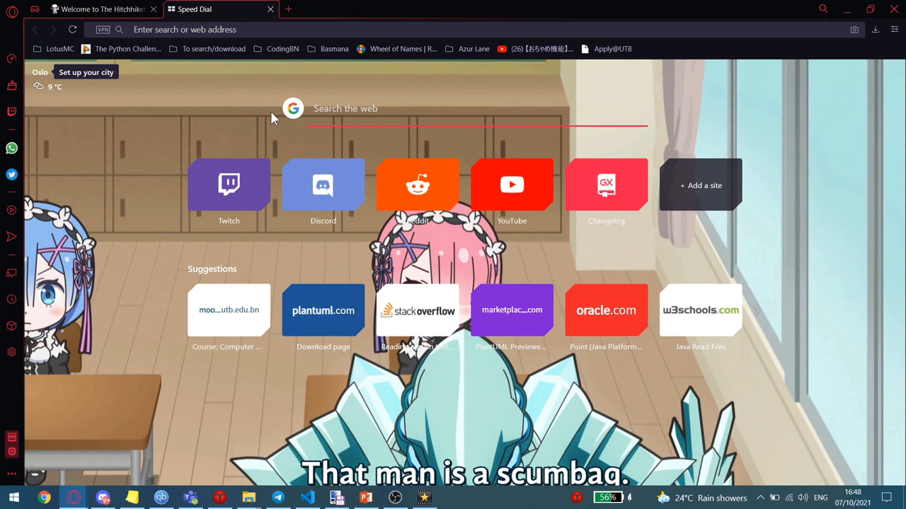
Step: Search 'plantuml', open plantuml.com, and scroll through its download page
{"action": "type", "text": "plantuml"}
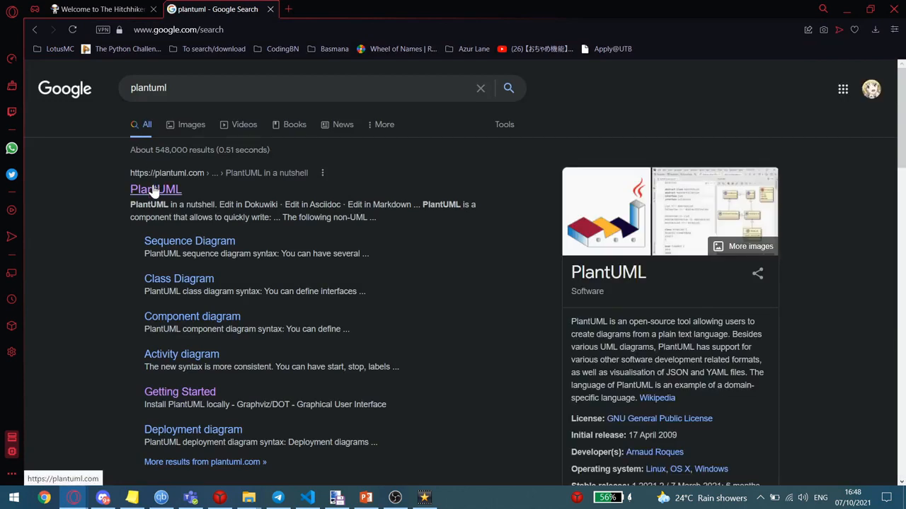
{"action": "left_click", "coordinate": [155, 189]}
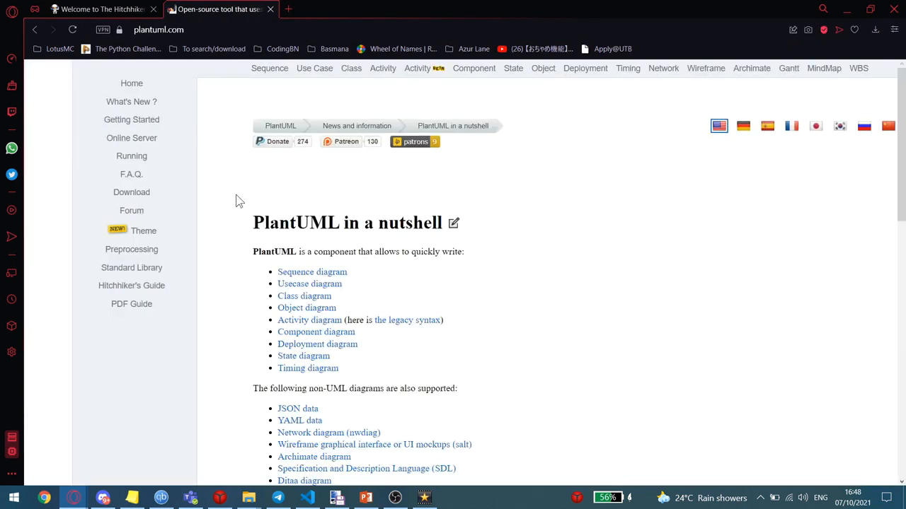
{"action": "mouse_move", "coordinate": [131, 192]}
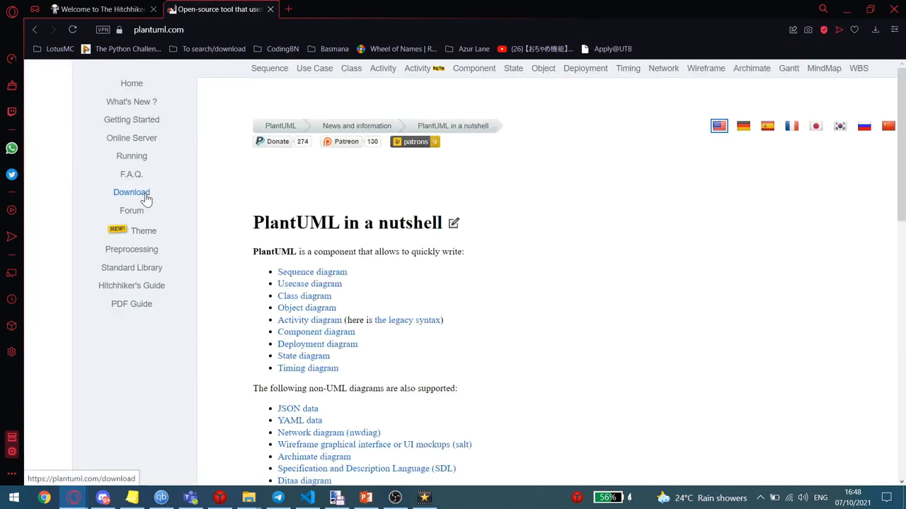
{"action": "left_click", "coordinate": [131, 192]}
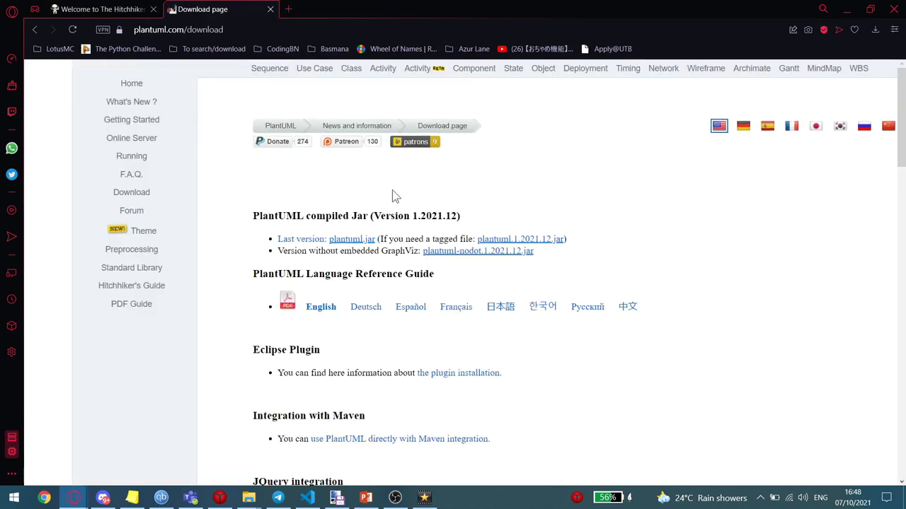
{"action": "scroll", "scroll_direction": "down", "scroll_amount": 3}
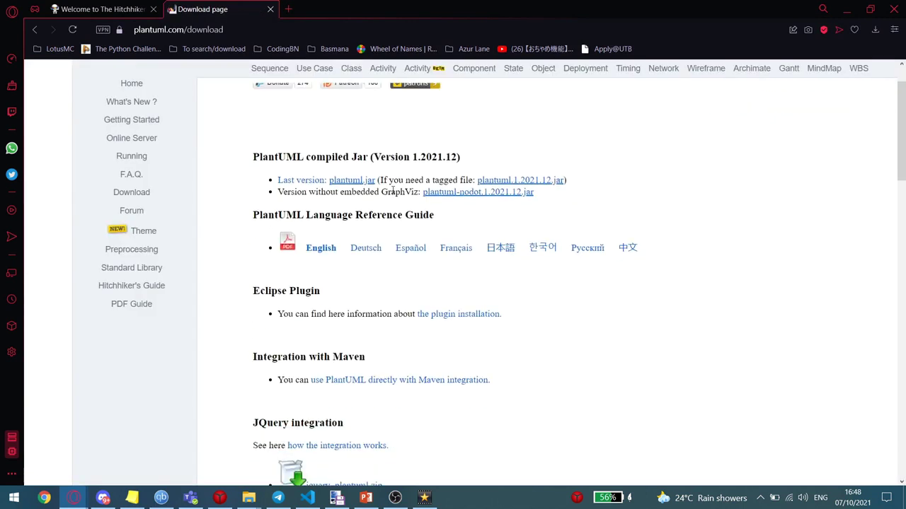
{"action": "scroll", "scroll_direction": "down", "scroll_amount": 3}
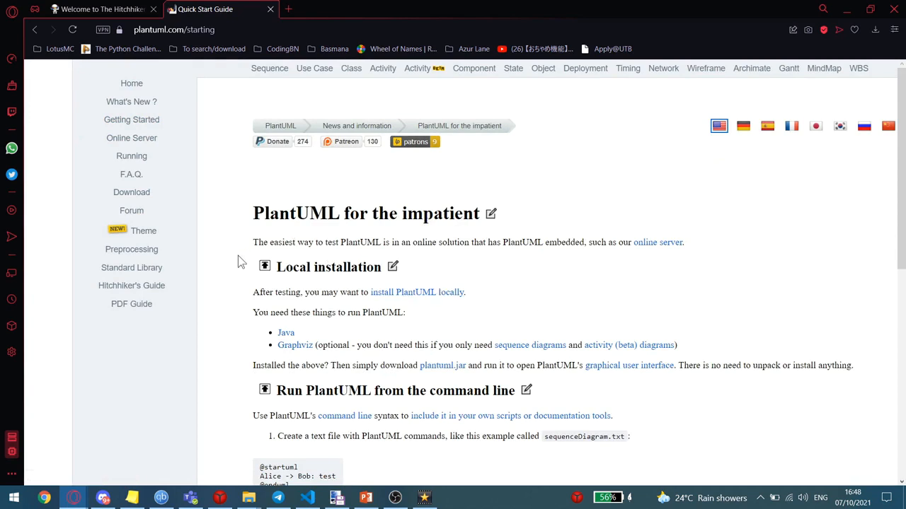
Step: Open and scroll the Hitchhiker's Guide to PlantUML
{"action": "left_click", "coordinate": [132, 285]}
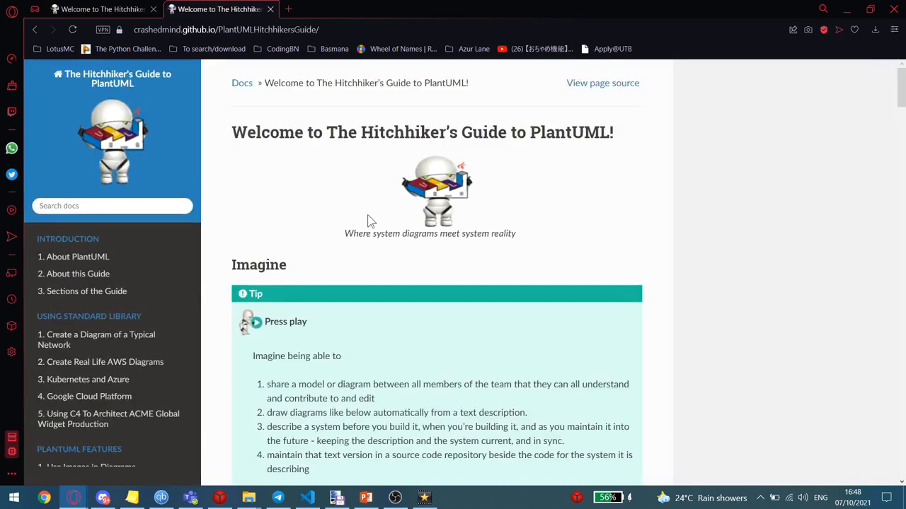
{"action": "scroll", "scroll_direction": "down", "scroll_amount": 3}
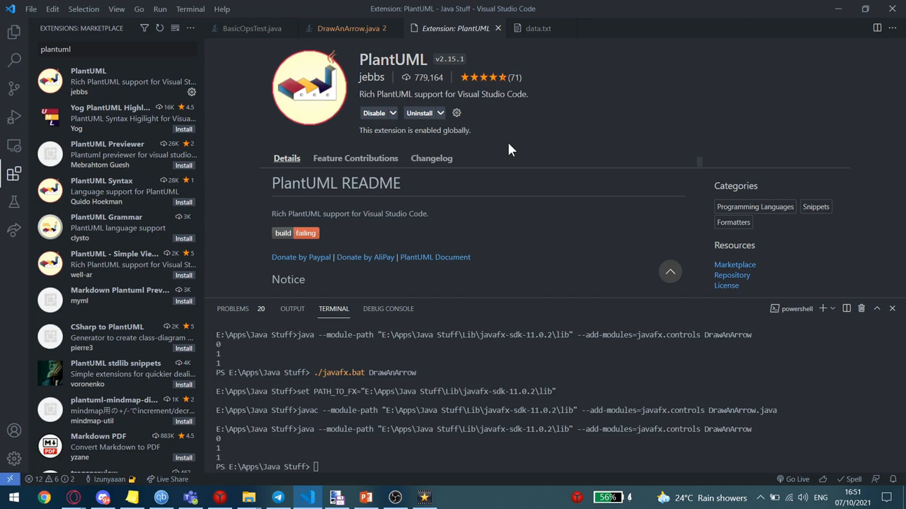
{"action": "mouse_move", "coordinate": [489, 167]}
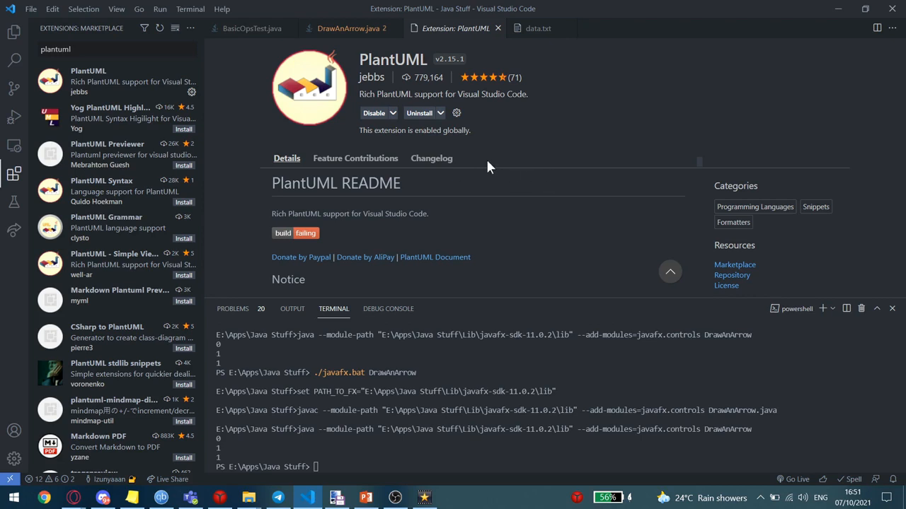
{"action": "mouse_move", "coordinate": [138, 265]}
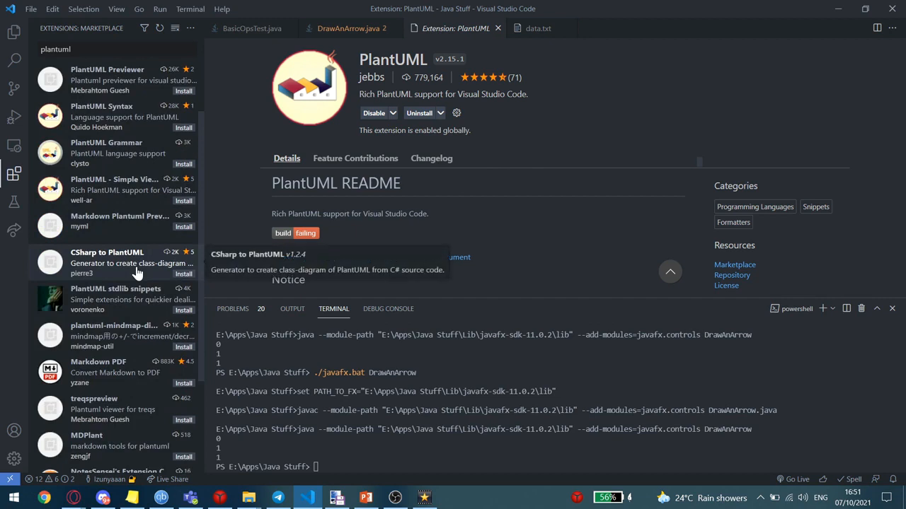
{"action": "mouse_move", "coordinate": [127, 264]}
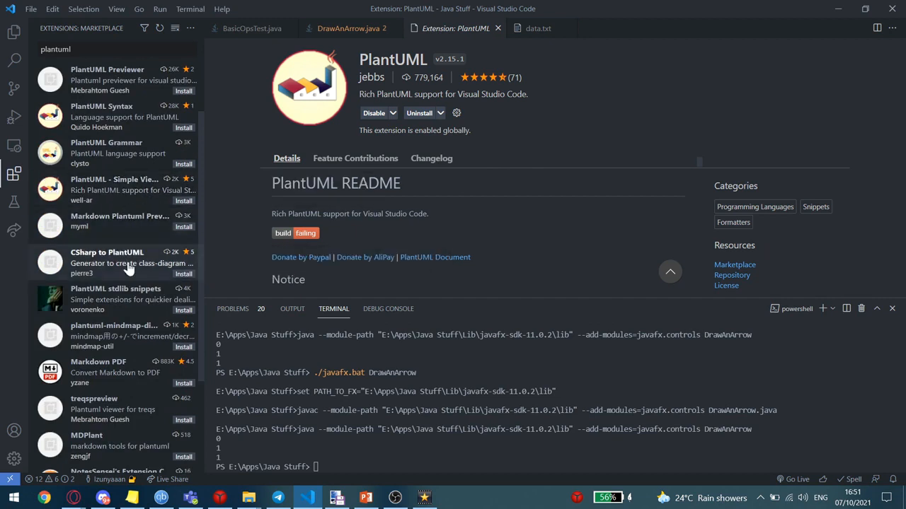
{"action": "mouse_move", "coordinate": [127, 264]}
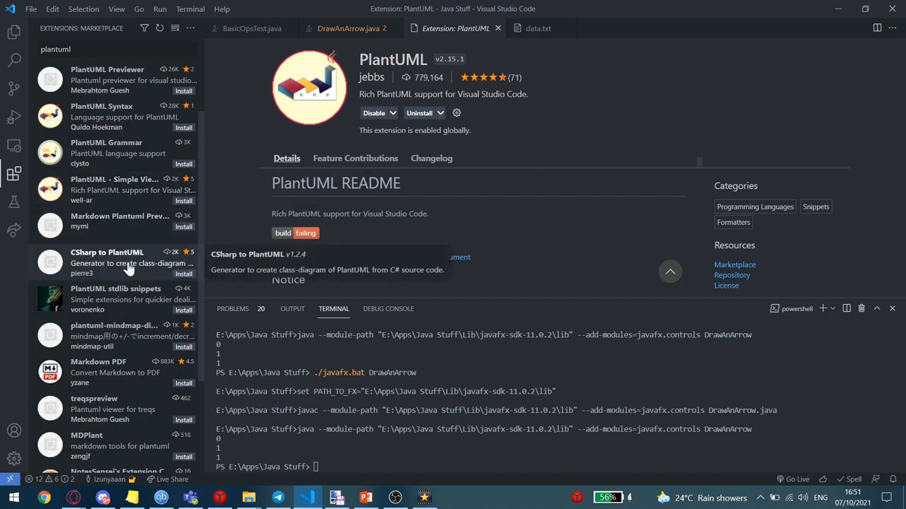